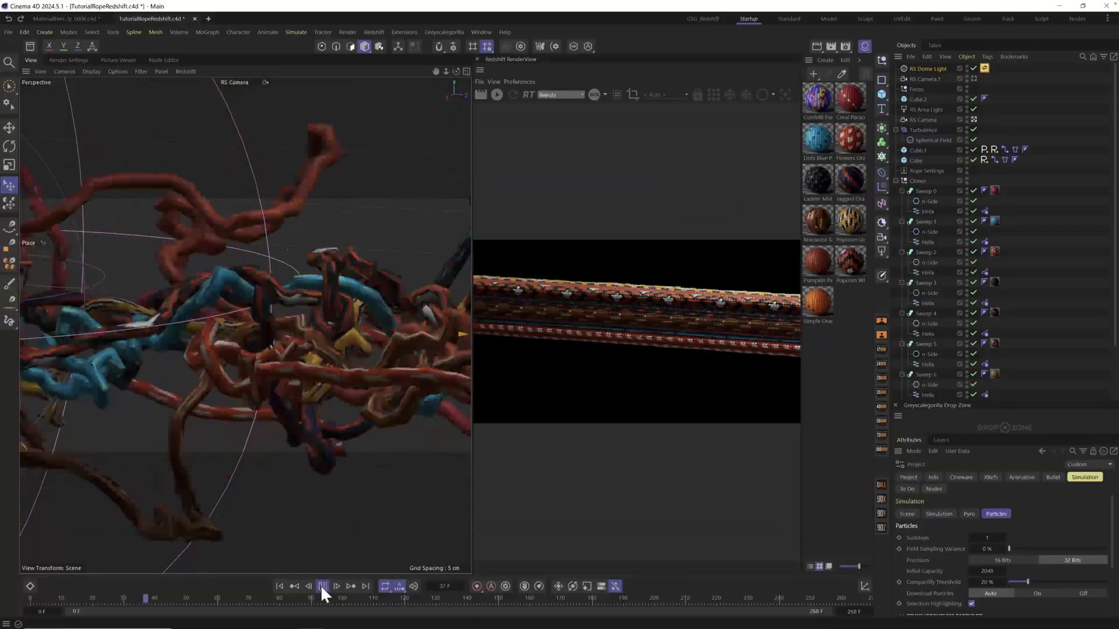
Rewind the rope simulation to frame 0 with Go to Start.
{"action": "left_click", "coordinate": [322, 586]}
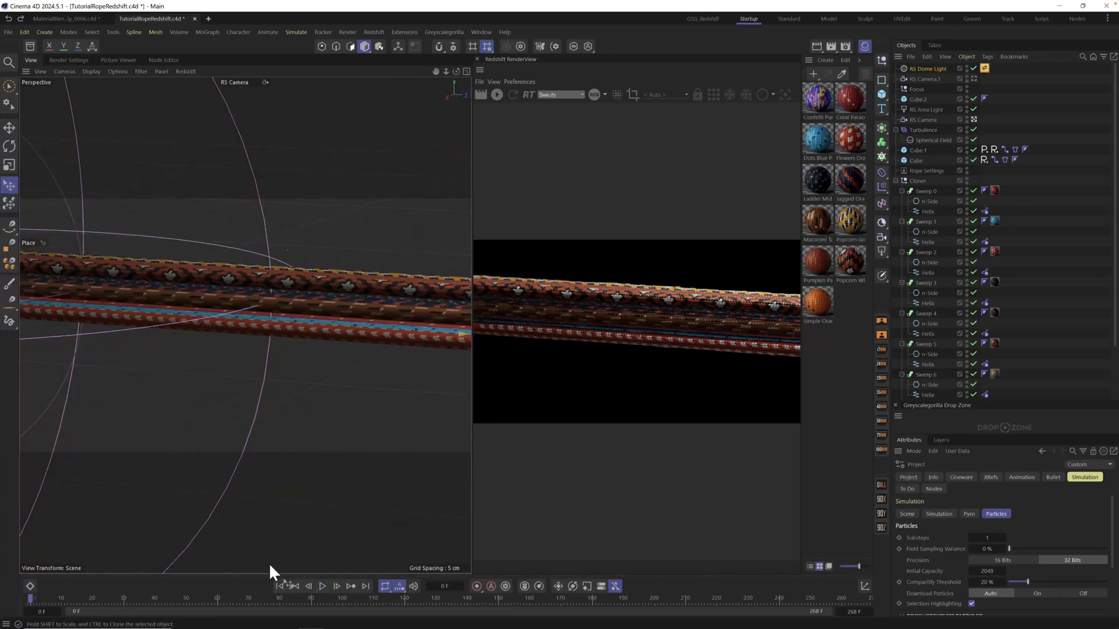
{"action": "mouse_move", "coordinate": [168, 470]}
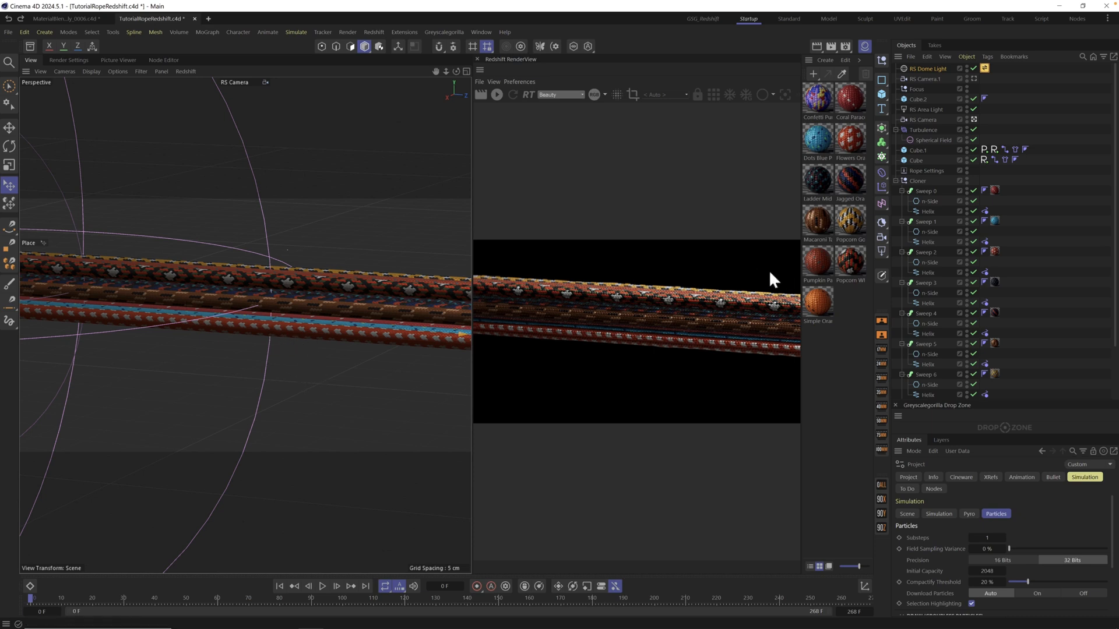
{"action": "mouse_move", "coordinate": [322, 585]}
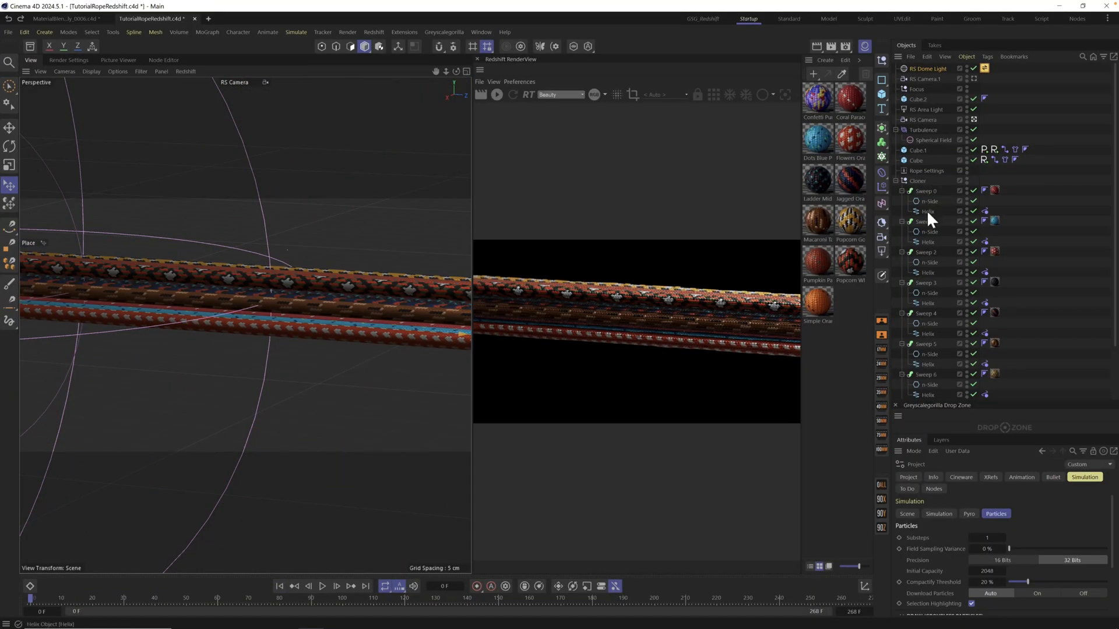
Select the Helix spline under Sweep 0 to show its Subdivision of 50.
{"action": "left_click", "coordinate": [928, 210]}
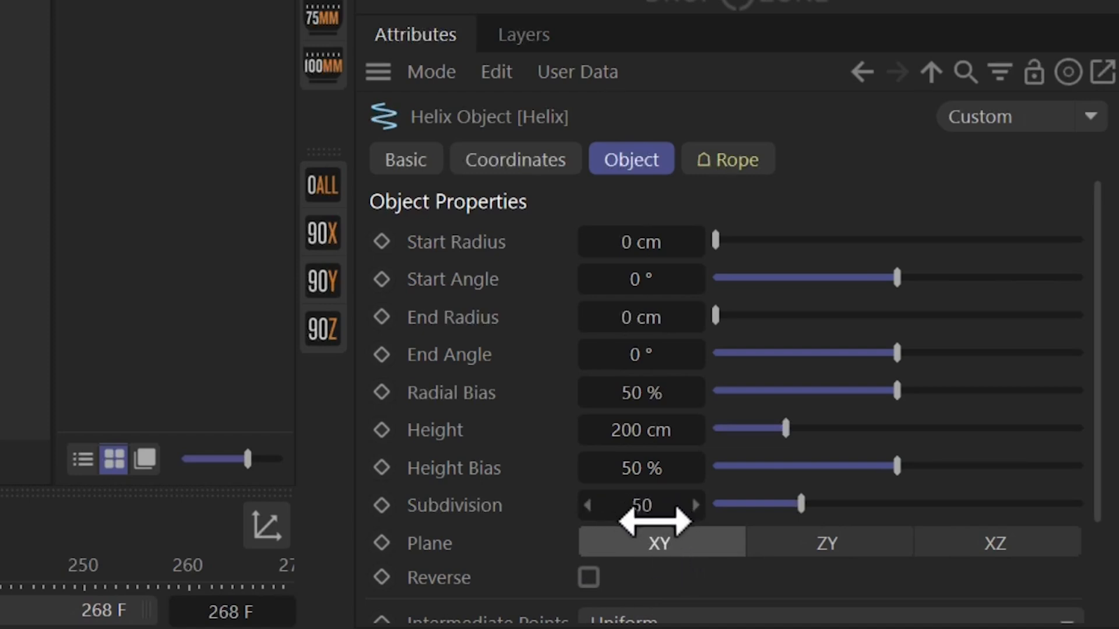
{"action": "mouse_move", "coordinate": [670, 564]}
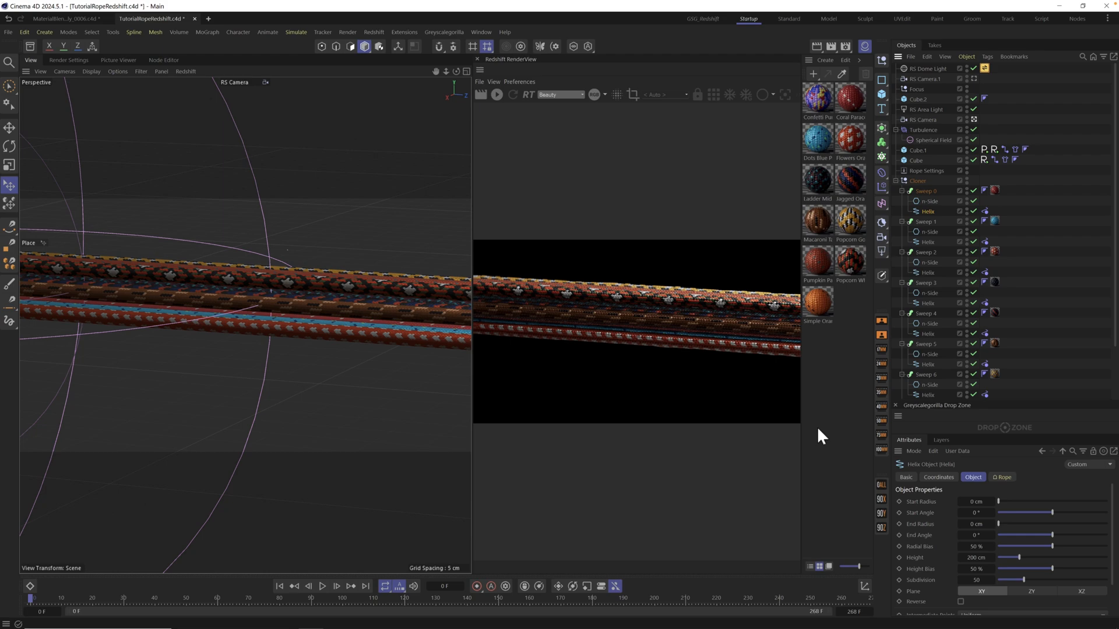
{"action": "mouse_move", "coordinate": [420, 299]}
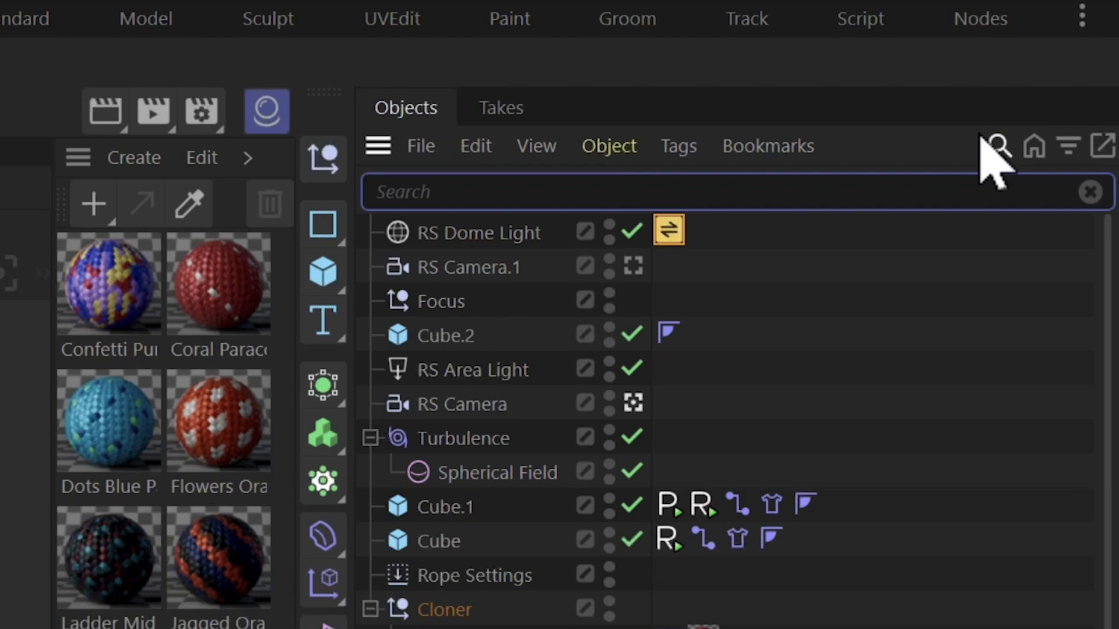
{"action": "type", "text": "hel"}
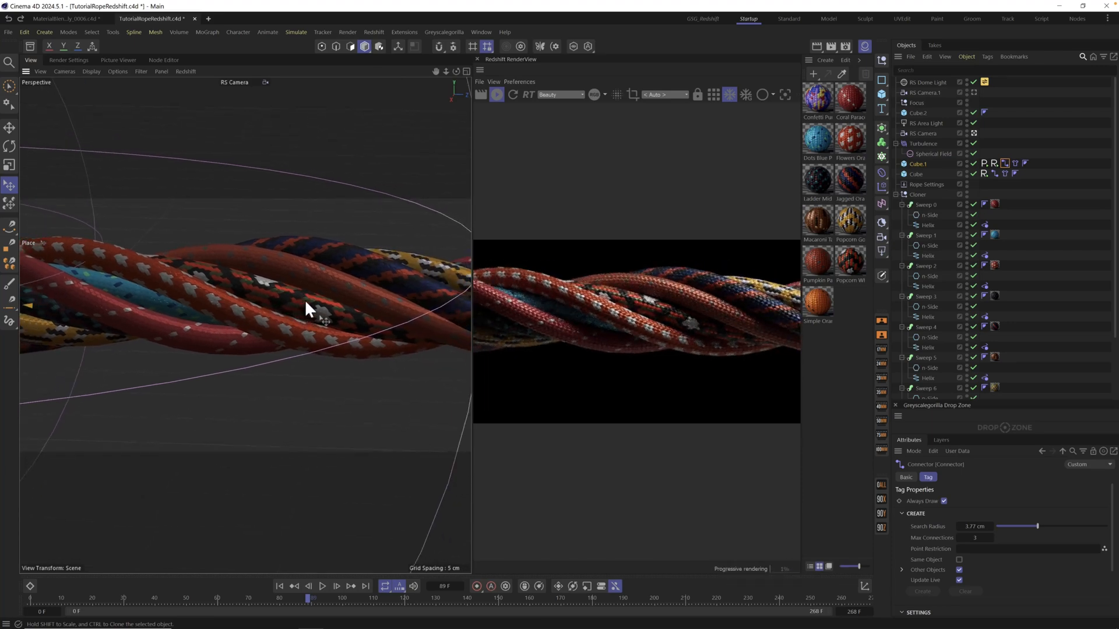
{"action": "mouse_move", "coordinate": [754, 362]}
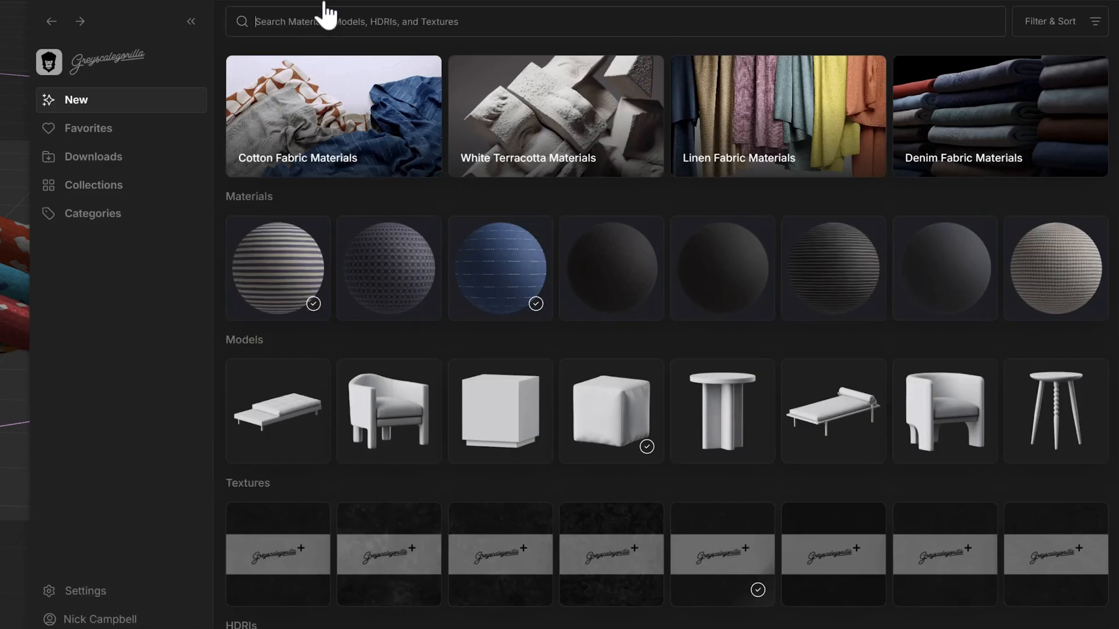
Search Greyscalegorilla Studio for 'paracord' materials.
{"action": "type", "text": "pap"}
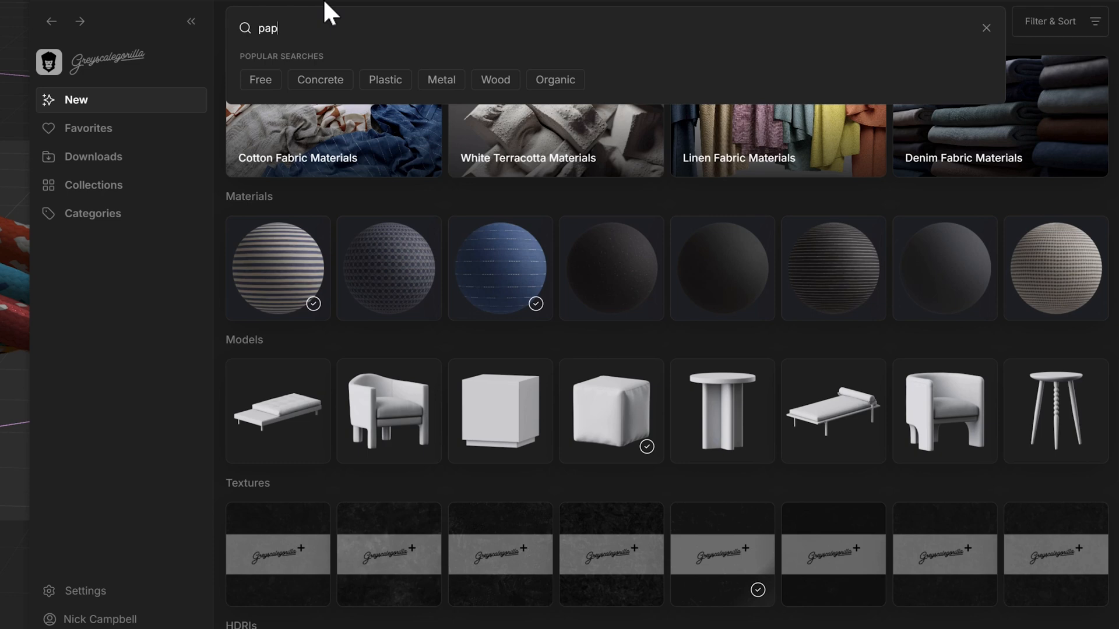
{"action": "type", "text": "aracord"}
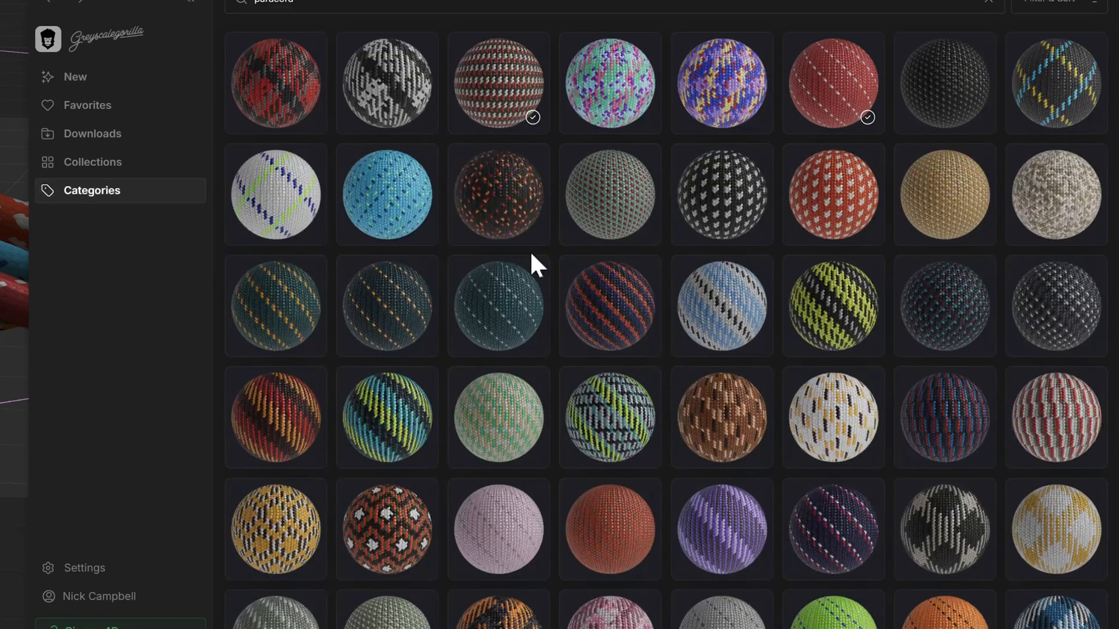
{"action": "mouse_move", "coordinate": [746, 311]}
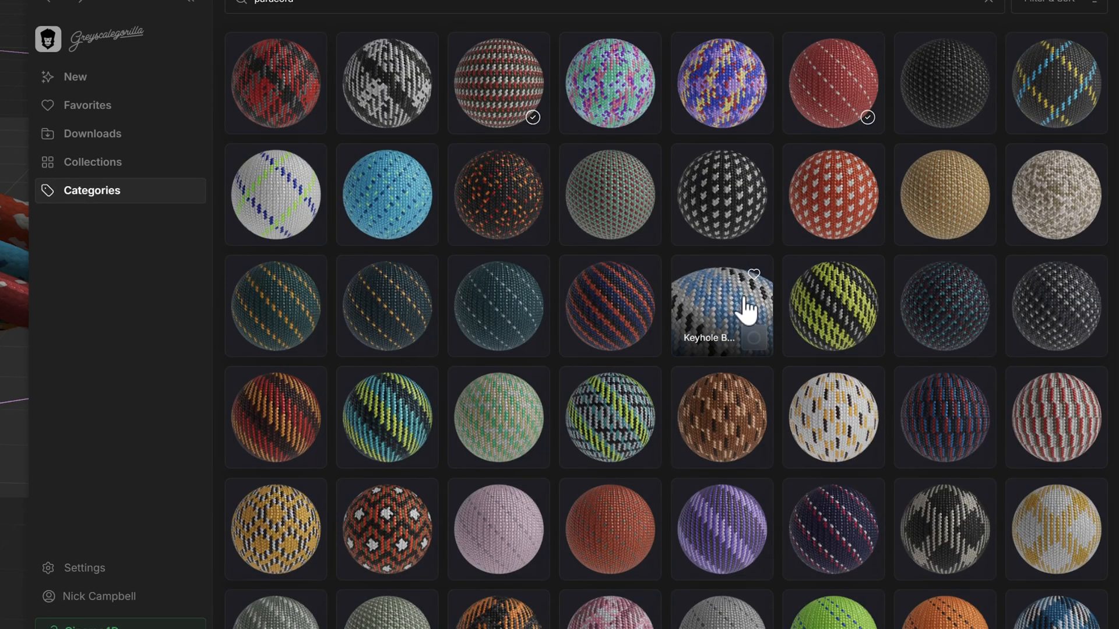
{"action": "mouse_move", "coordinate": [517, 485]}
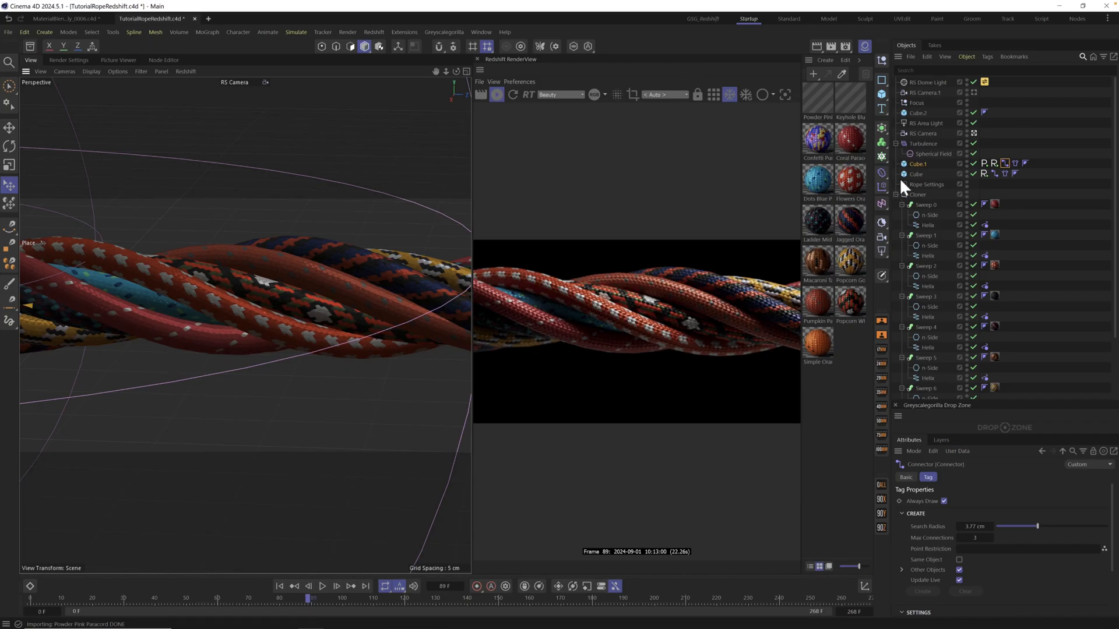
Apply Powder Pink and Keyhole Blue Paracord materials to two ropes.
{"action": "left_click", "coordinate": [849, 139]}
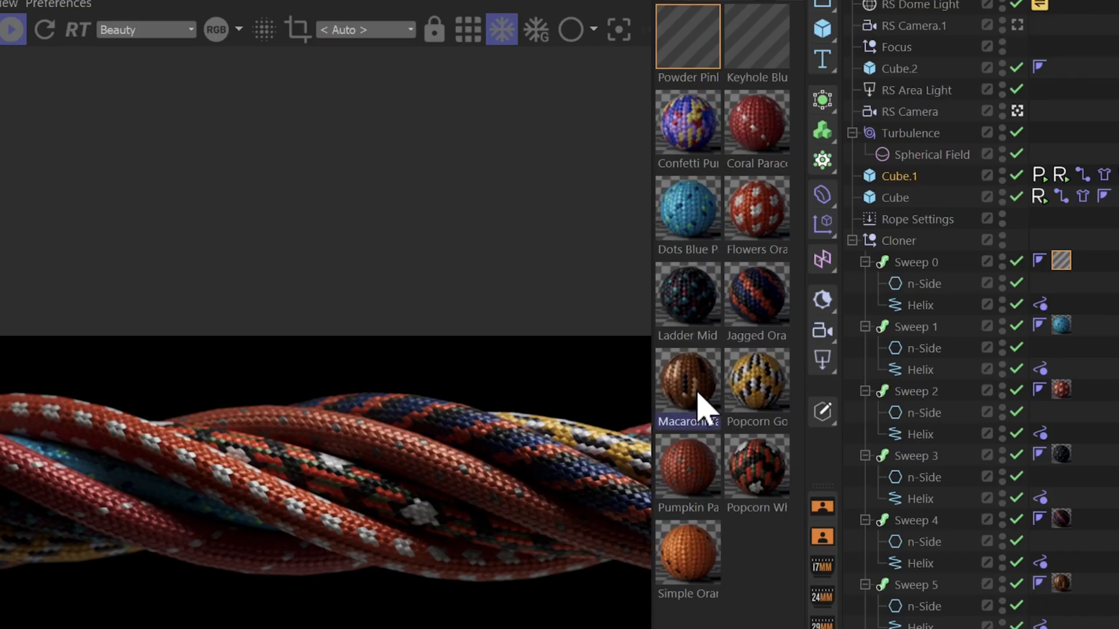
{"action": "scroll", "scroll_direction": "down", "scroll_amount": 3}
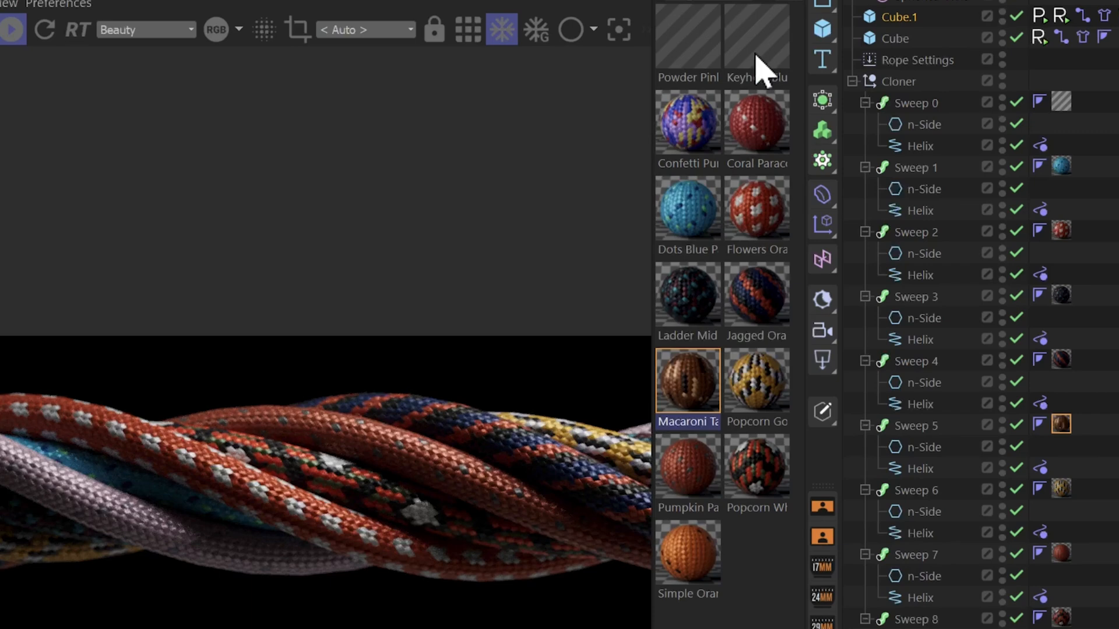
{"action": "left_click", "coordinate": [757, 35]}
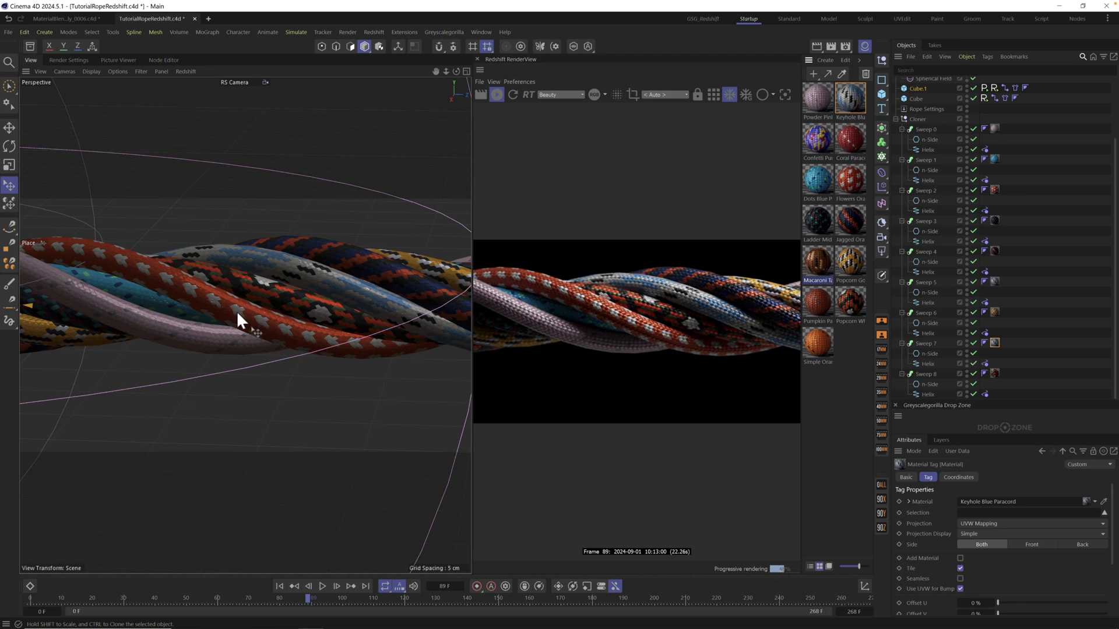
{"action": "mouse_move", "coordinate": [229, 311]}
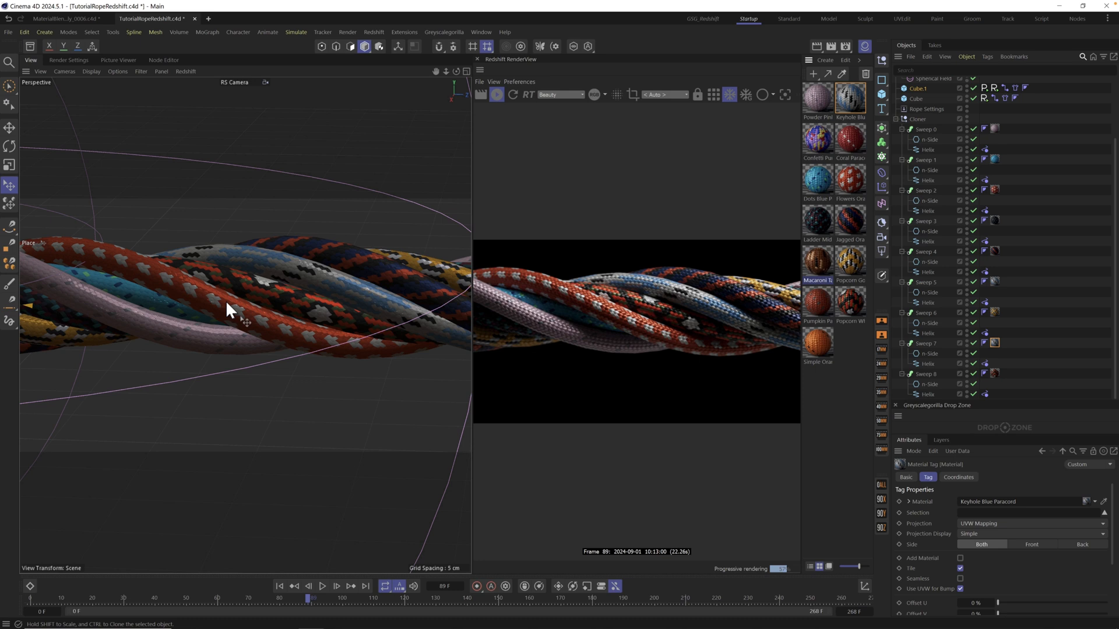